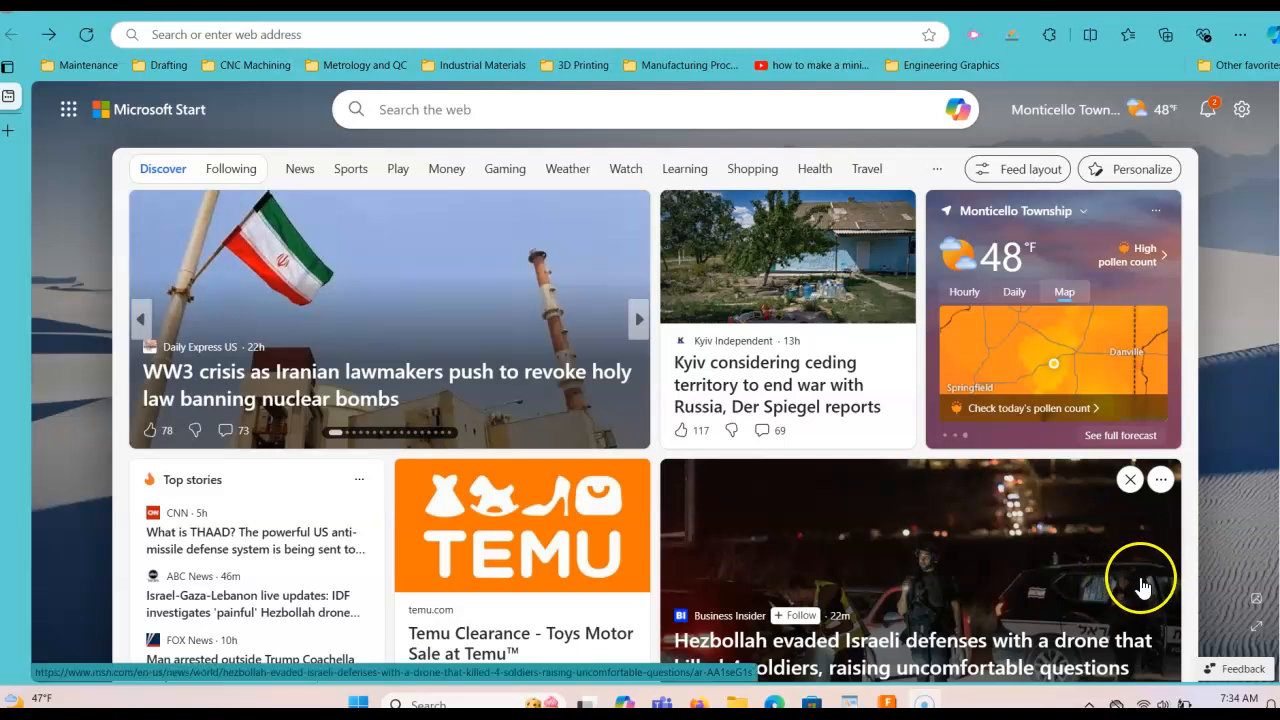
mouse_move(884, 590)
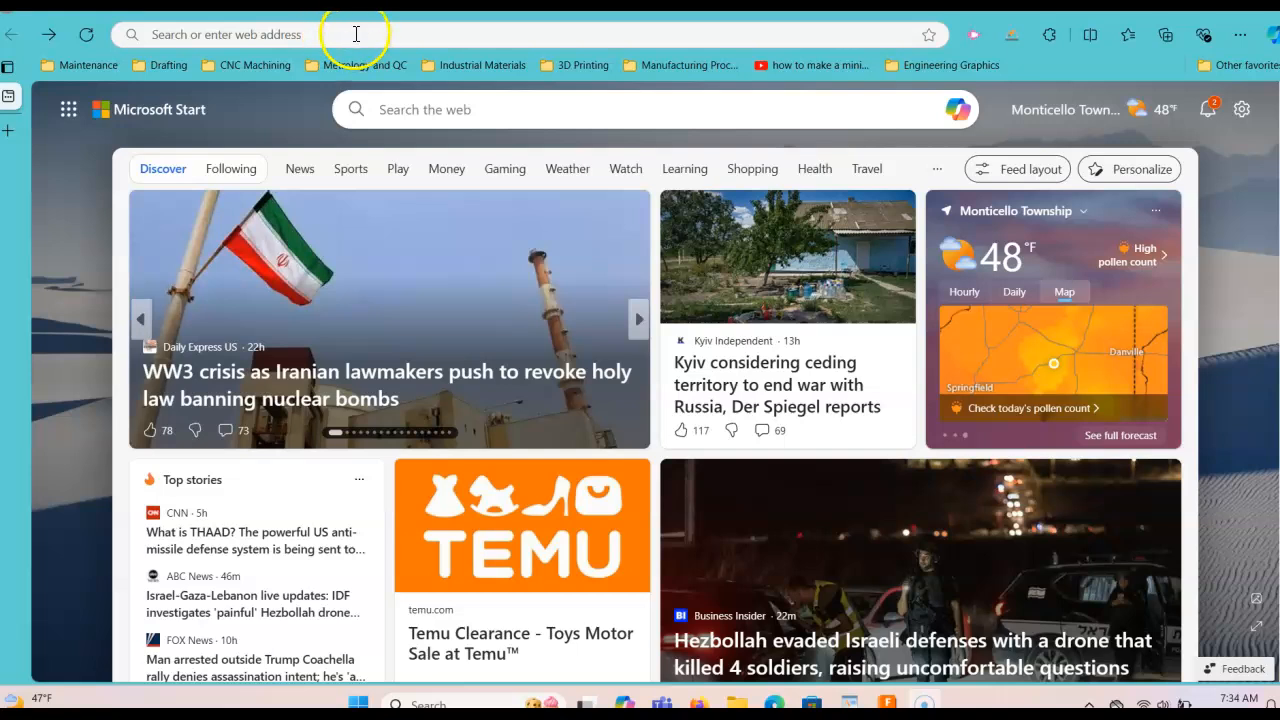
Navigate the browser to ncviewer.com and look over the welcome G-code text.
left_click(356, 34)
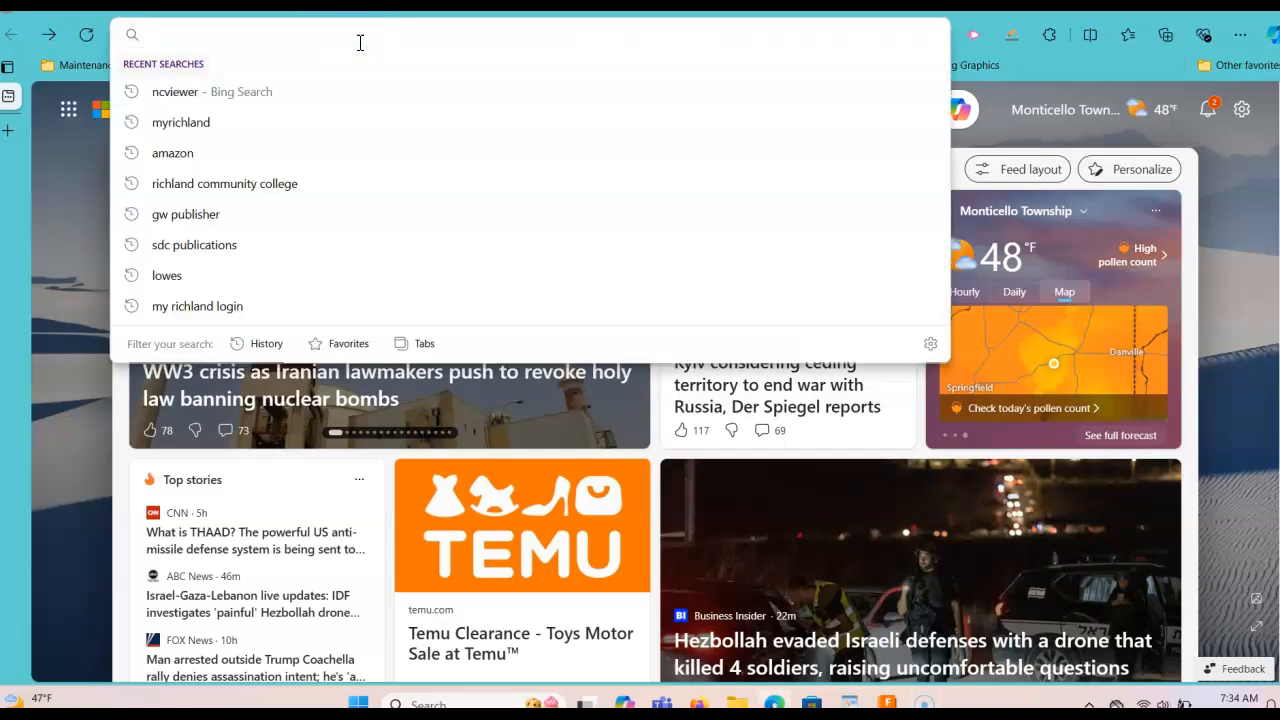
type("ncviewerr")
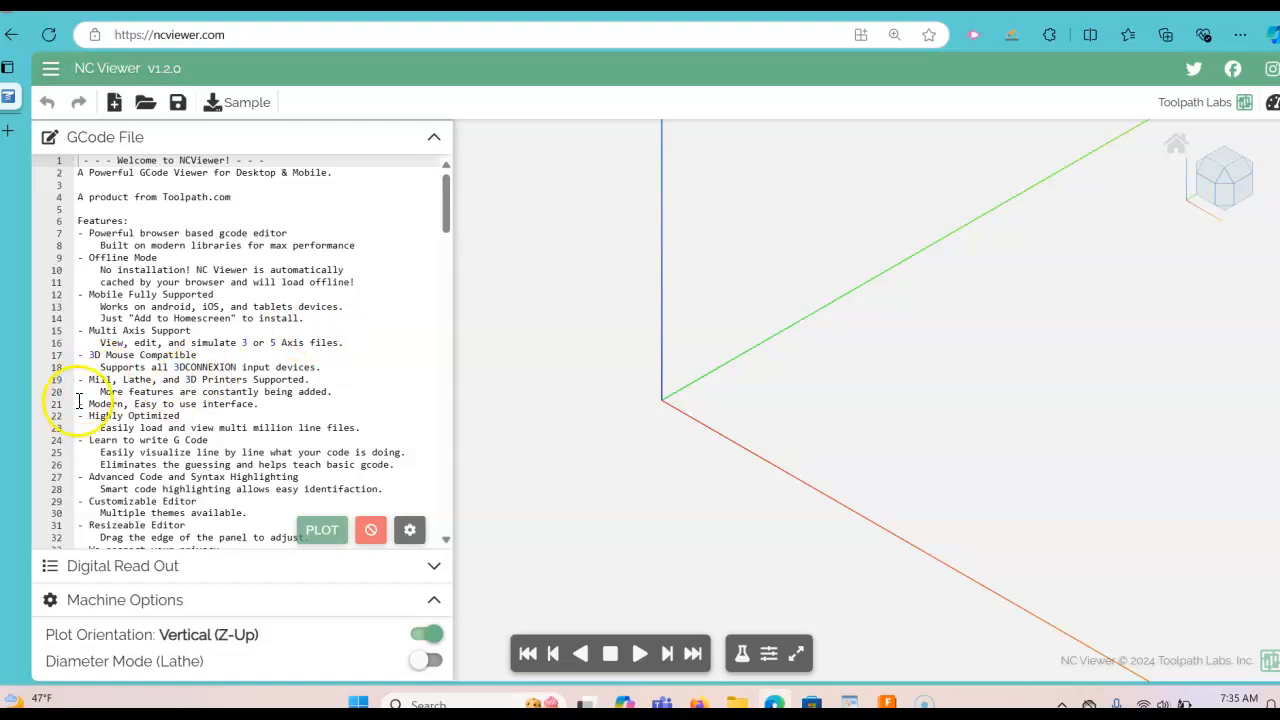
scroll("down", 3)
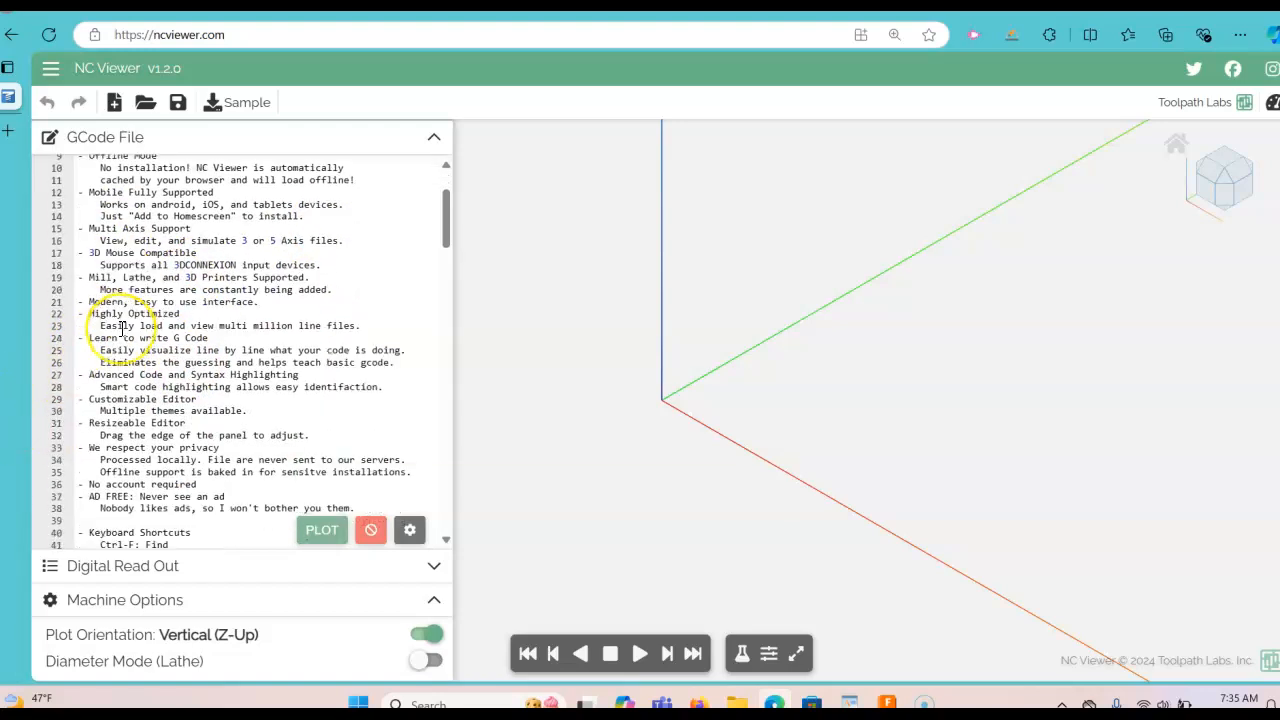
scroll("down", 3)
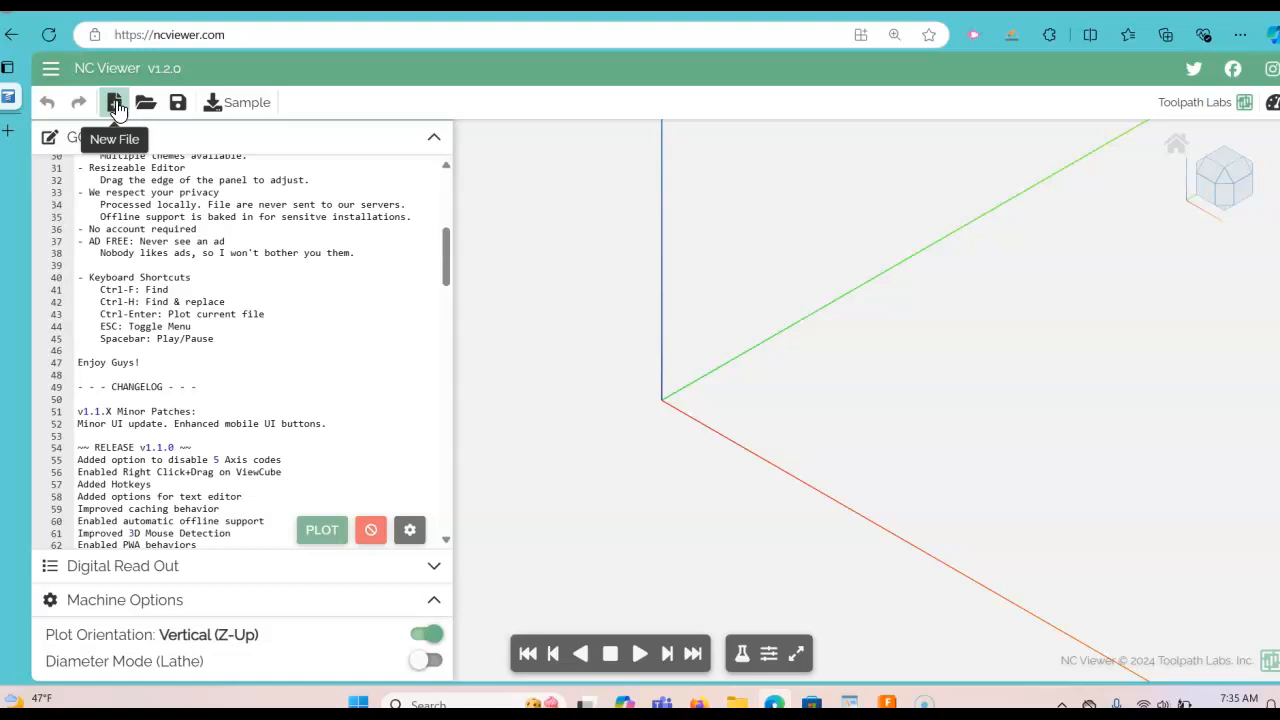
mouse_move(144, 100)
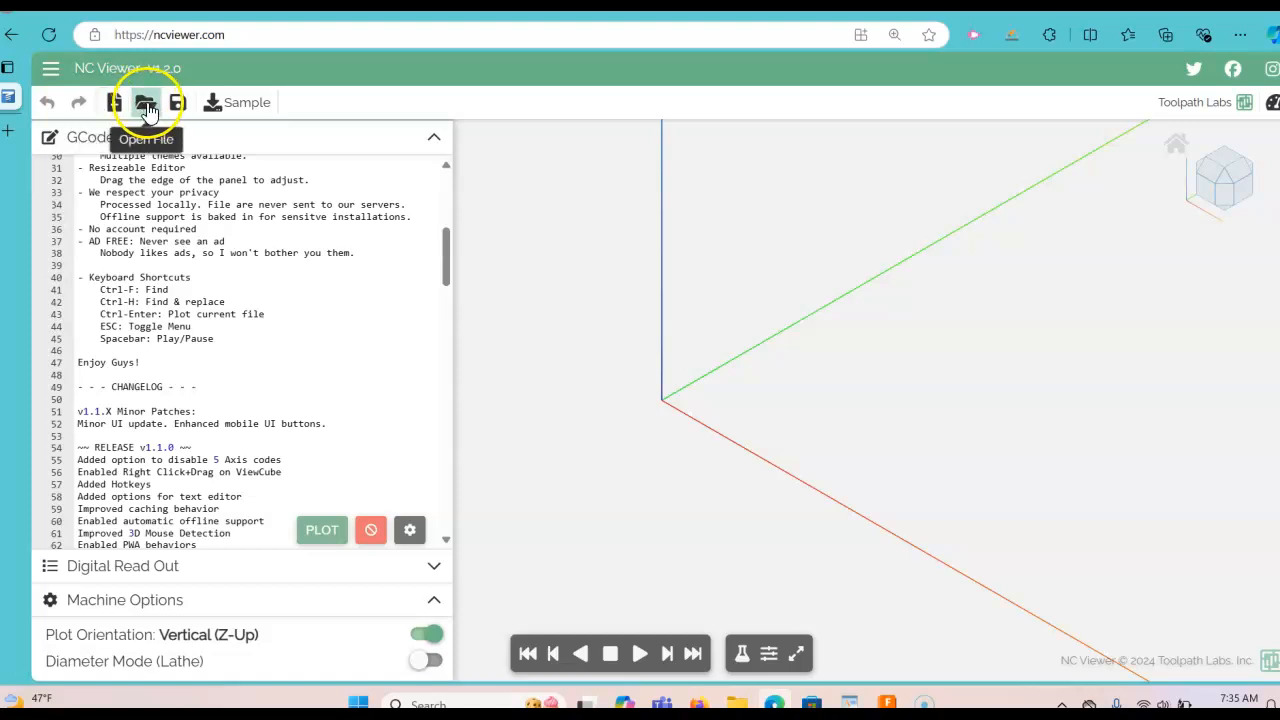
mouse_move(176, 102)
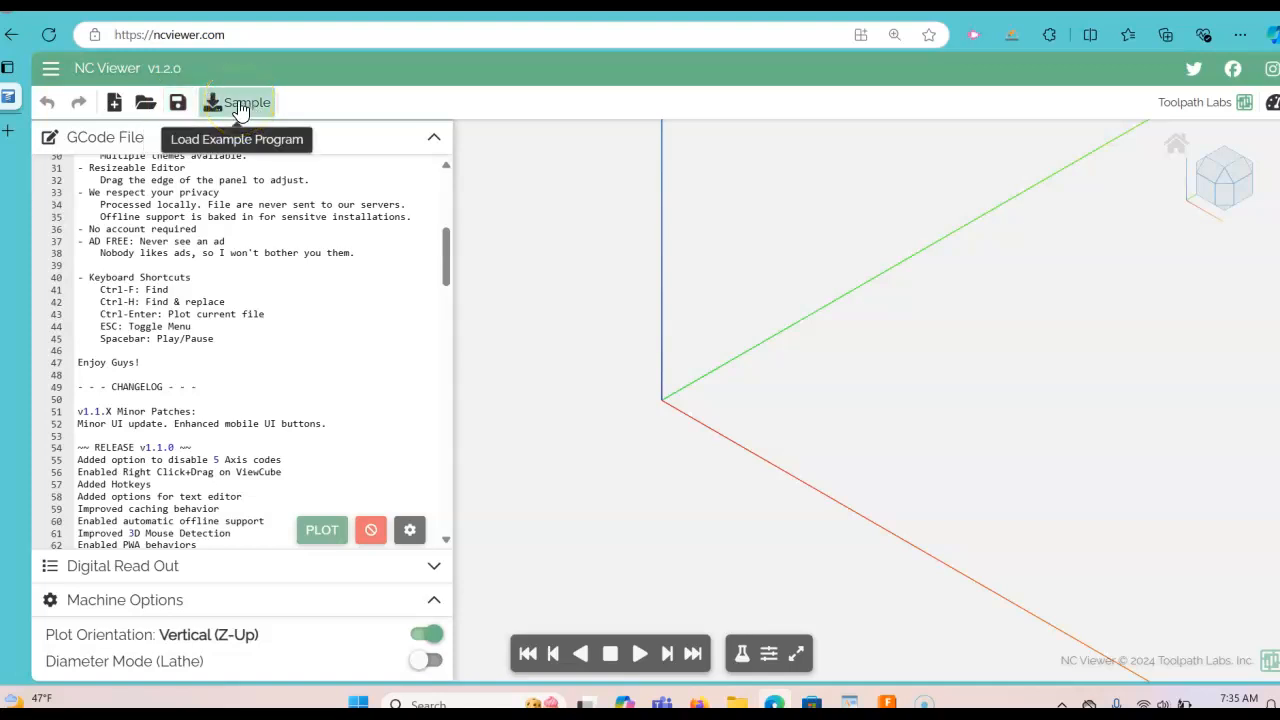
Load the Sample demo program and review its code with the plotted toolpath.
left_click(236, 102)
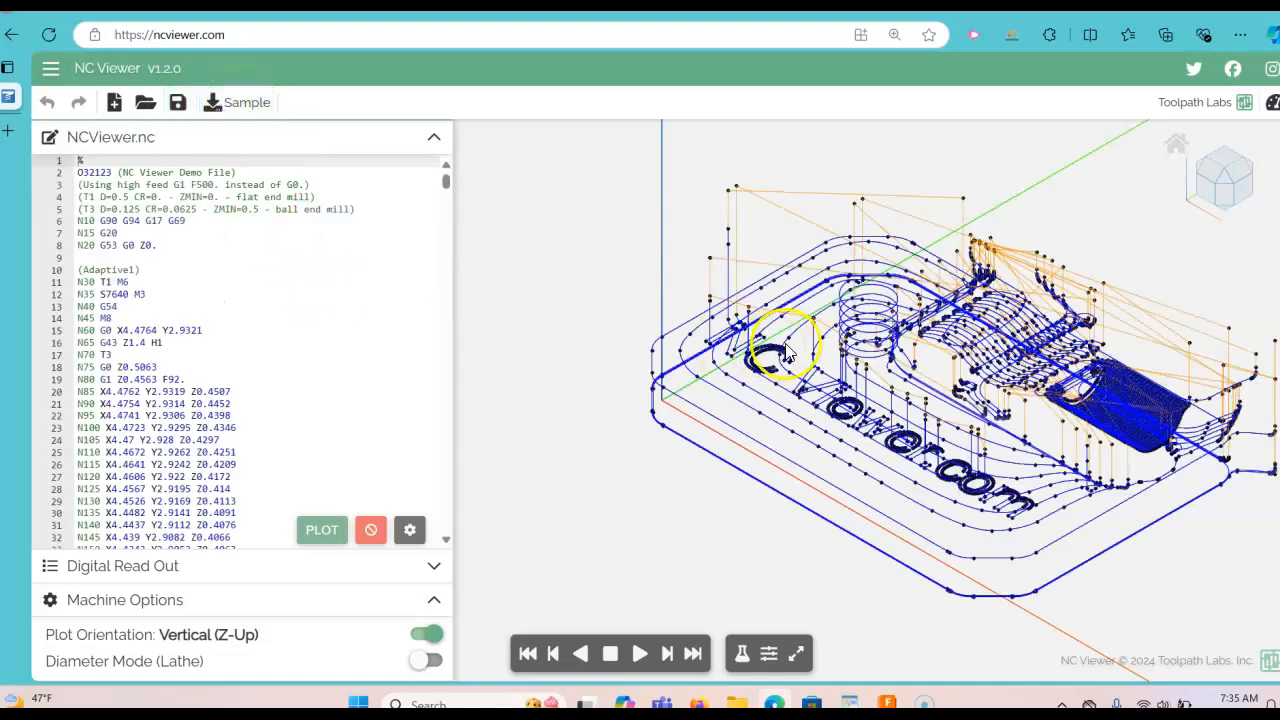
mouse_move(744, 464)
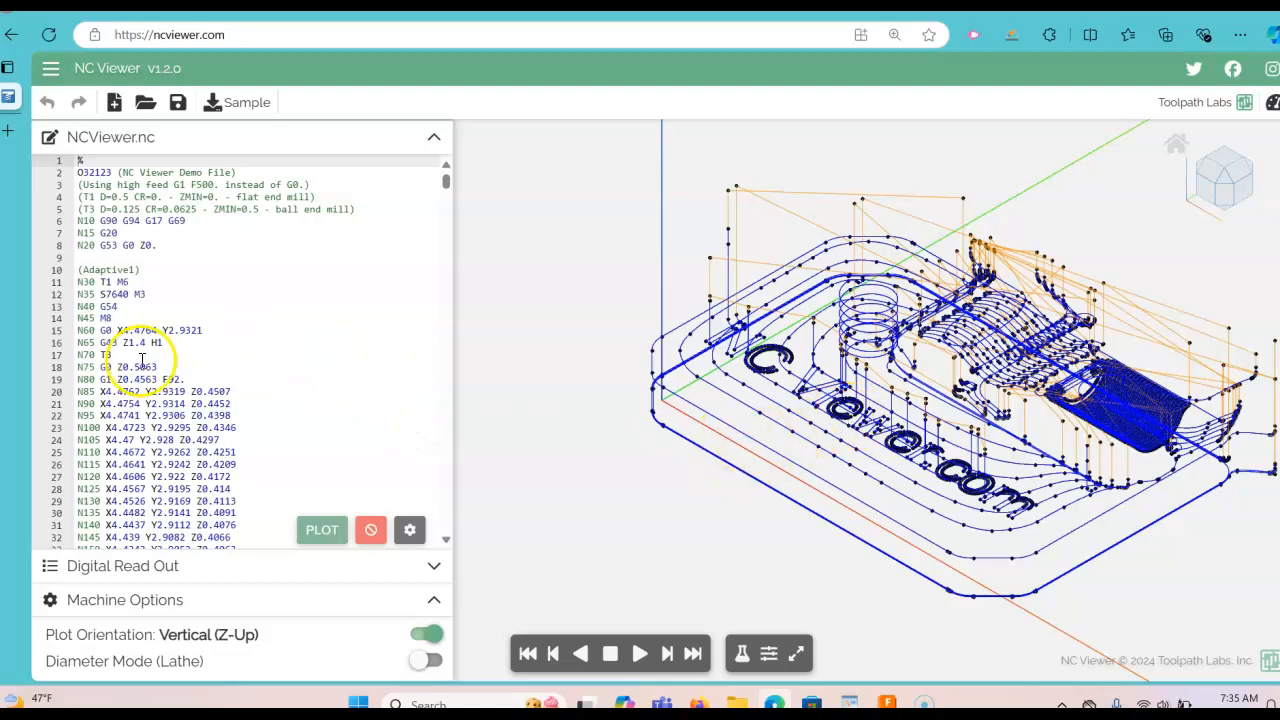
scroll("down", 3)
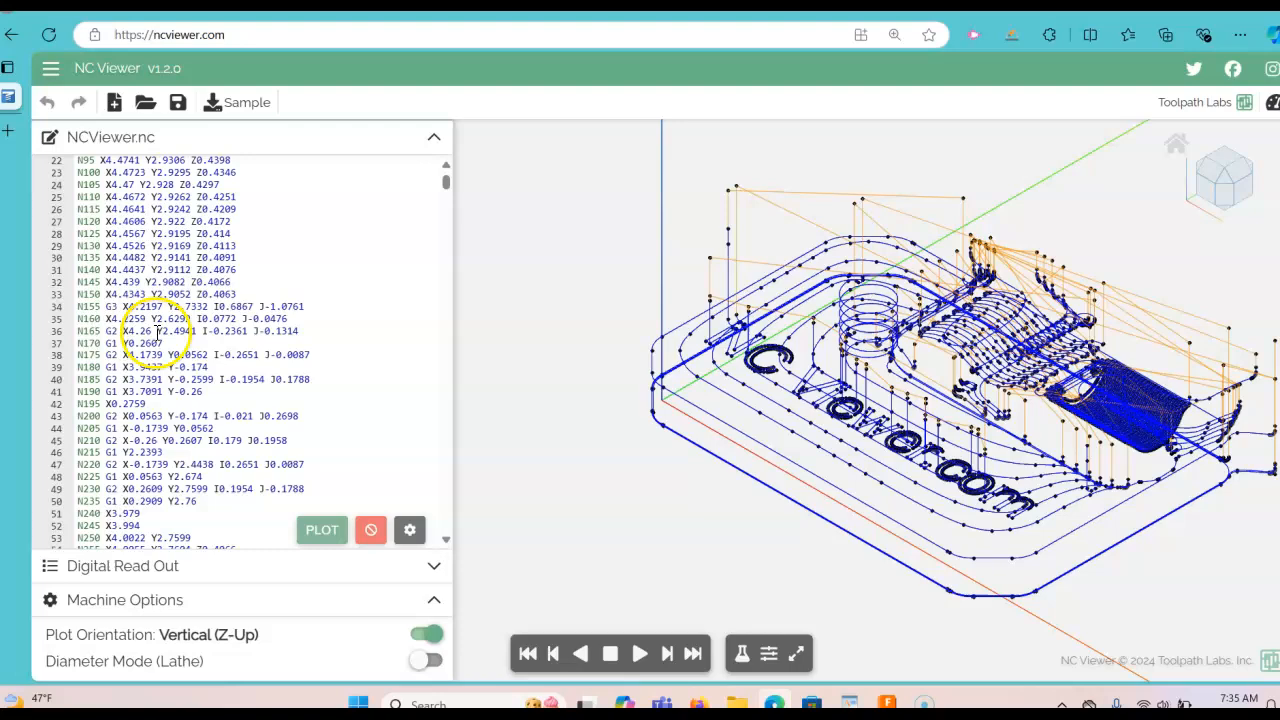
scroll("down", 3)
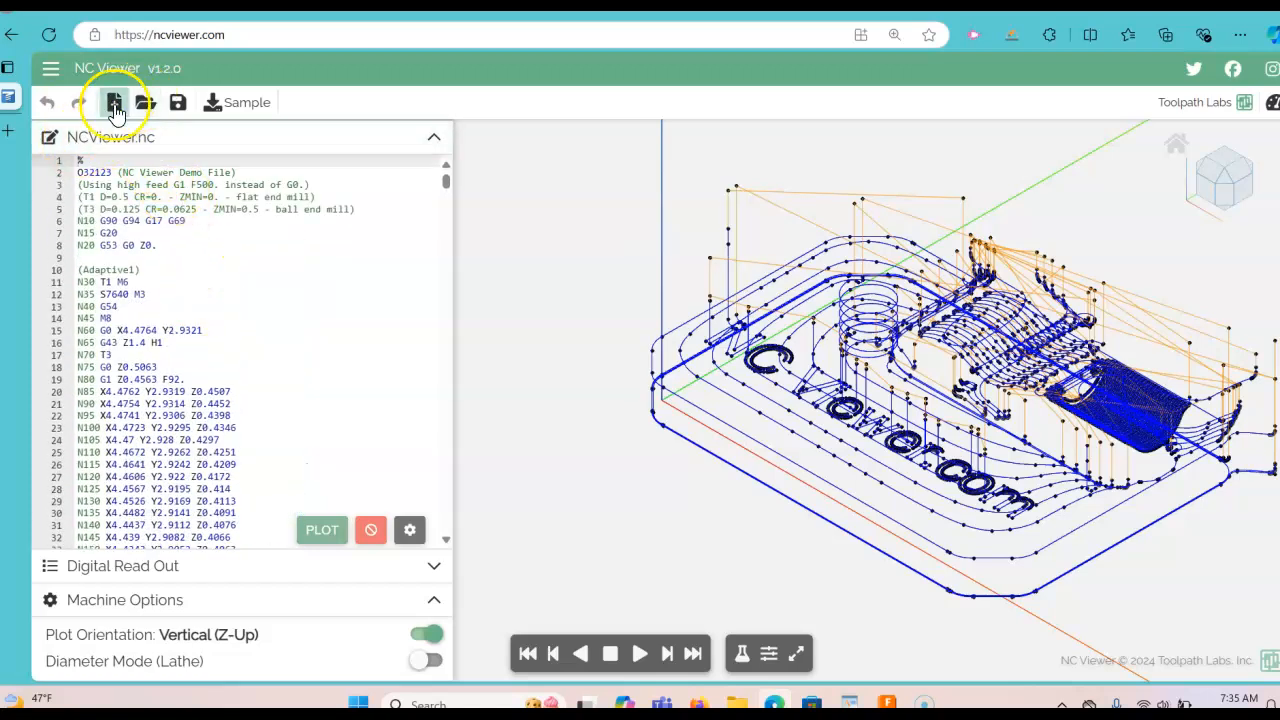
Create a blank New GCode File.nc in place of the demo program.
left_click(112, 100)
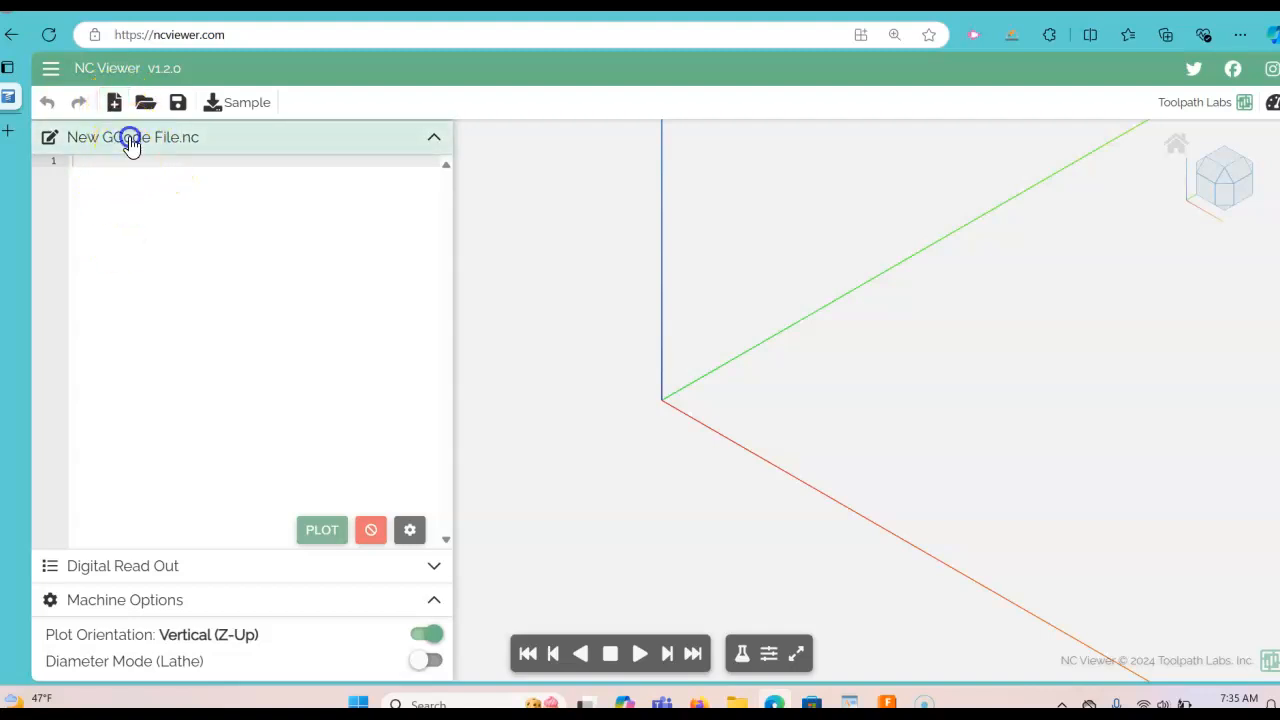
right_click(130, 144)
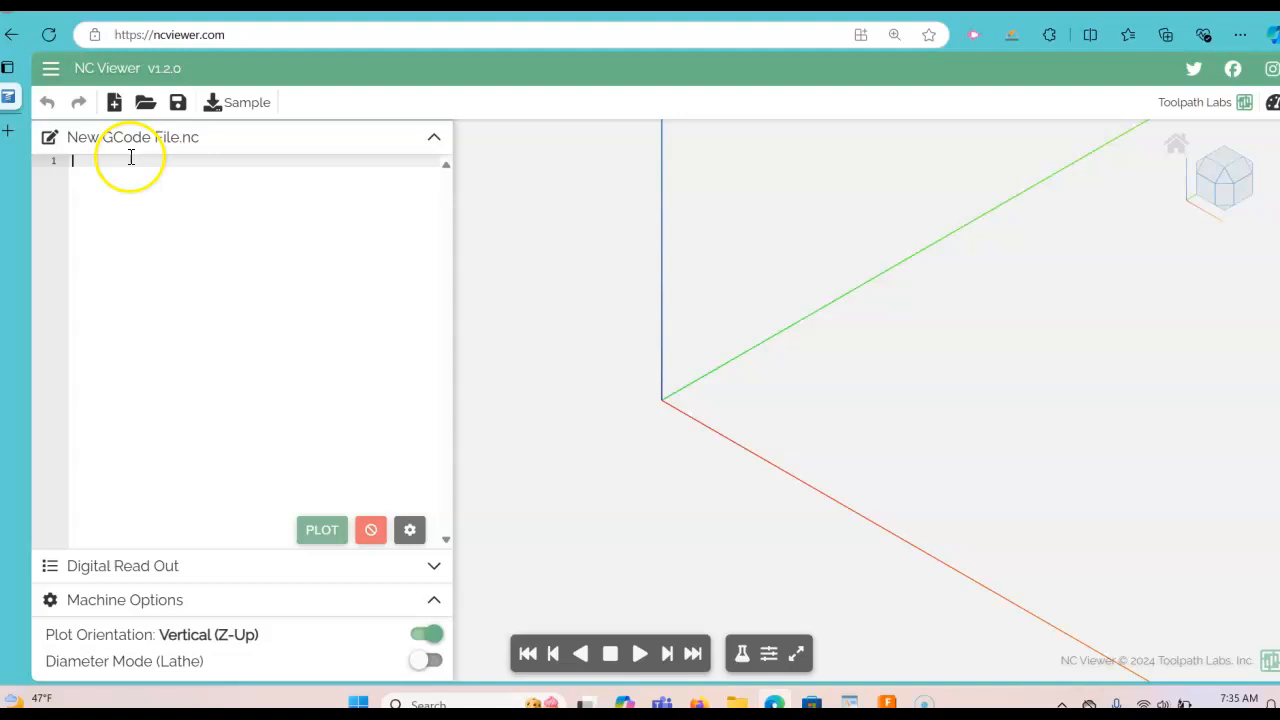
mouse_move(124, 148)
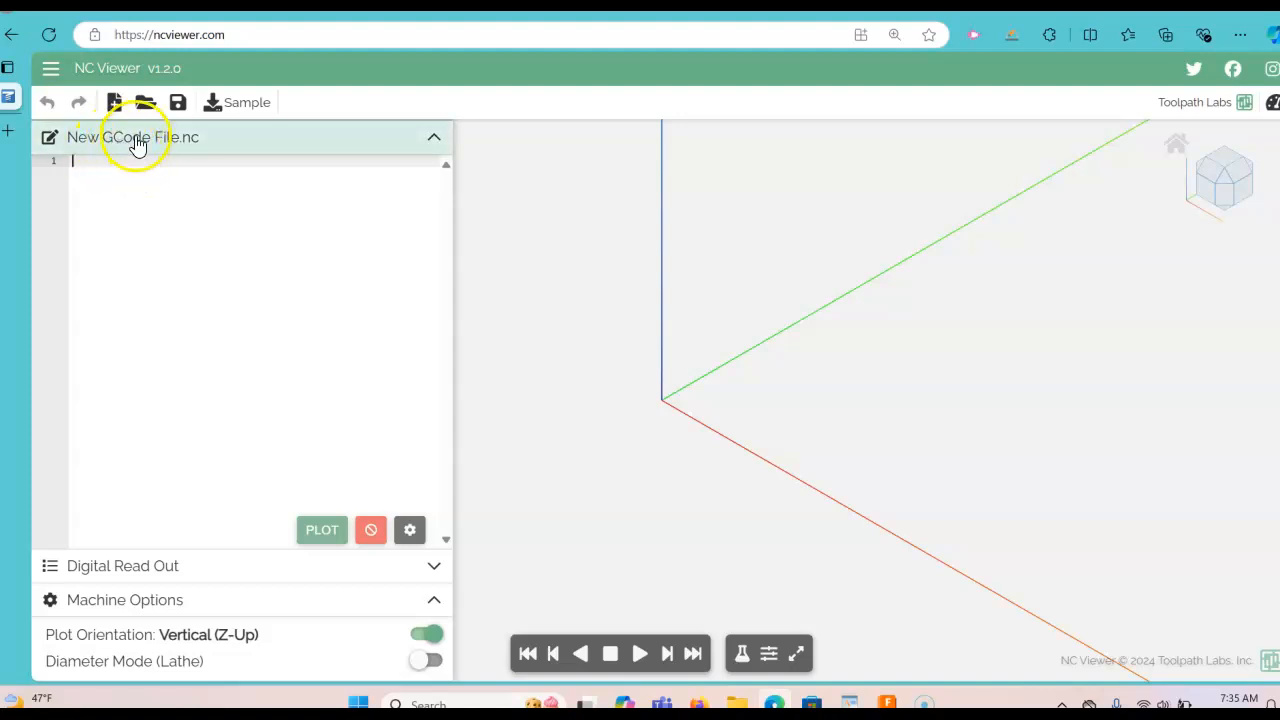
mouse_move(122, 150)
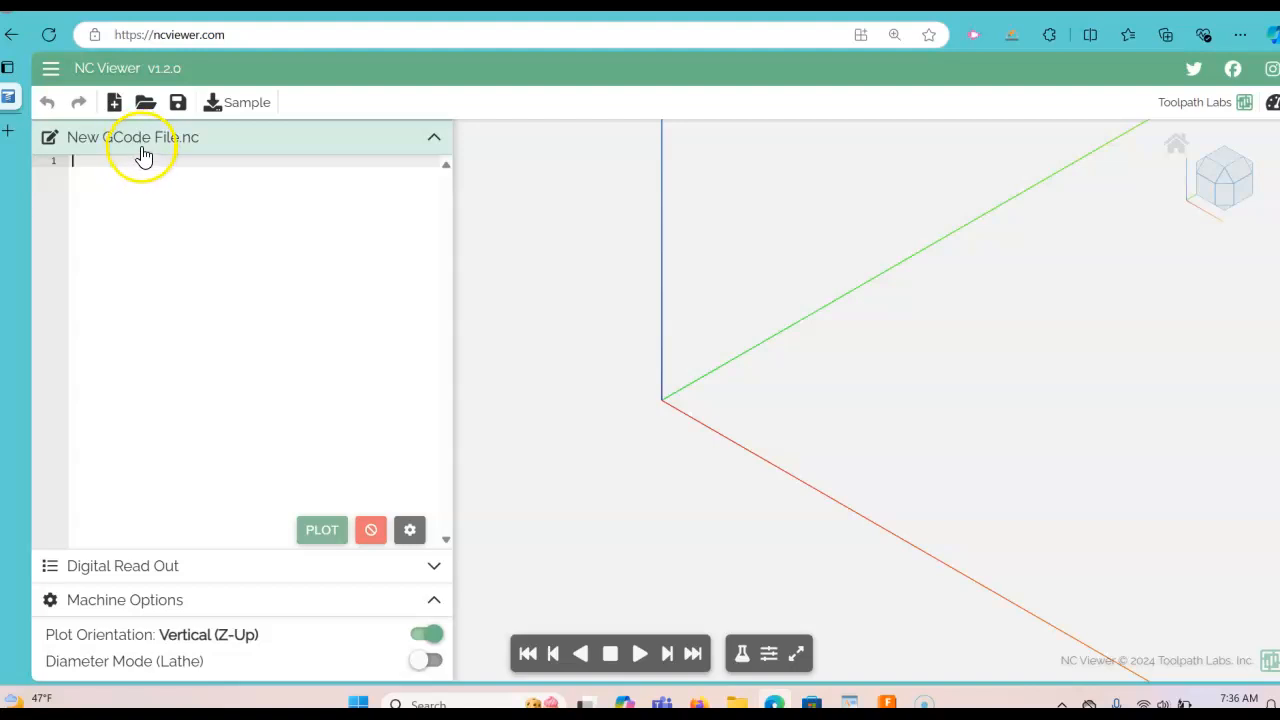
mouse_move(156, 170)
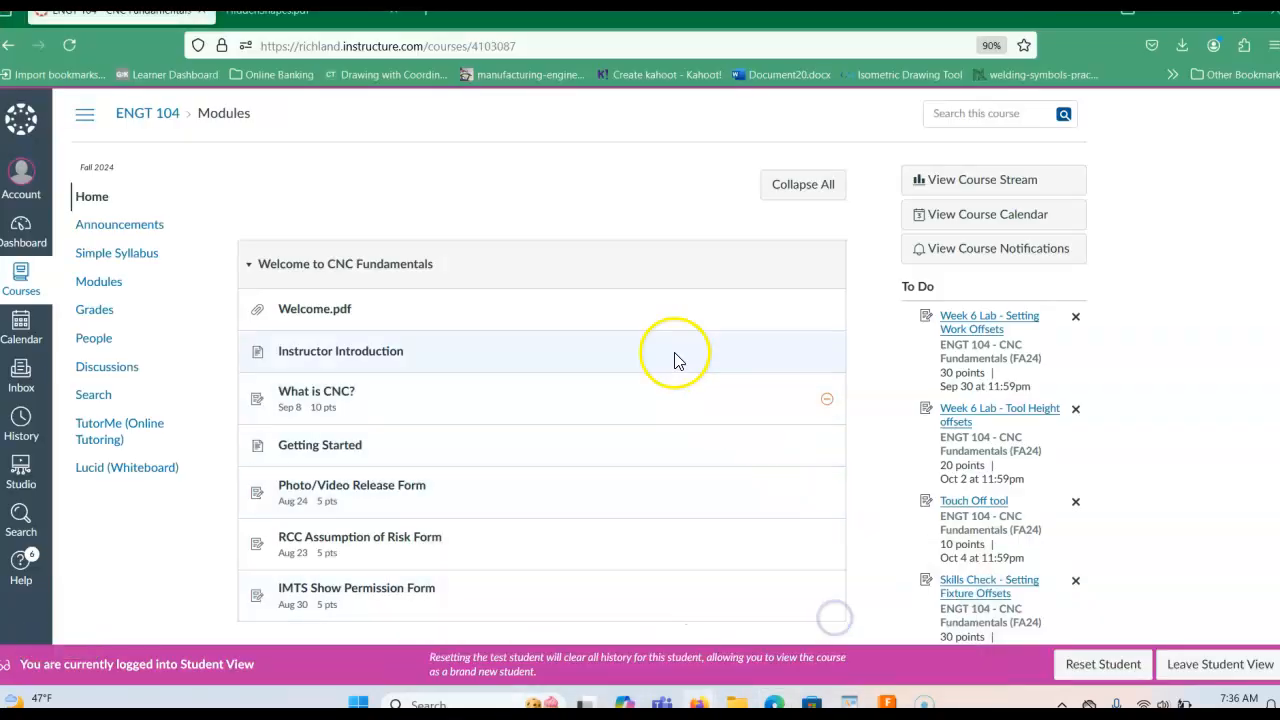
mouse_move(560, 224)
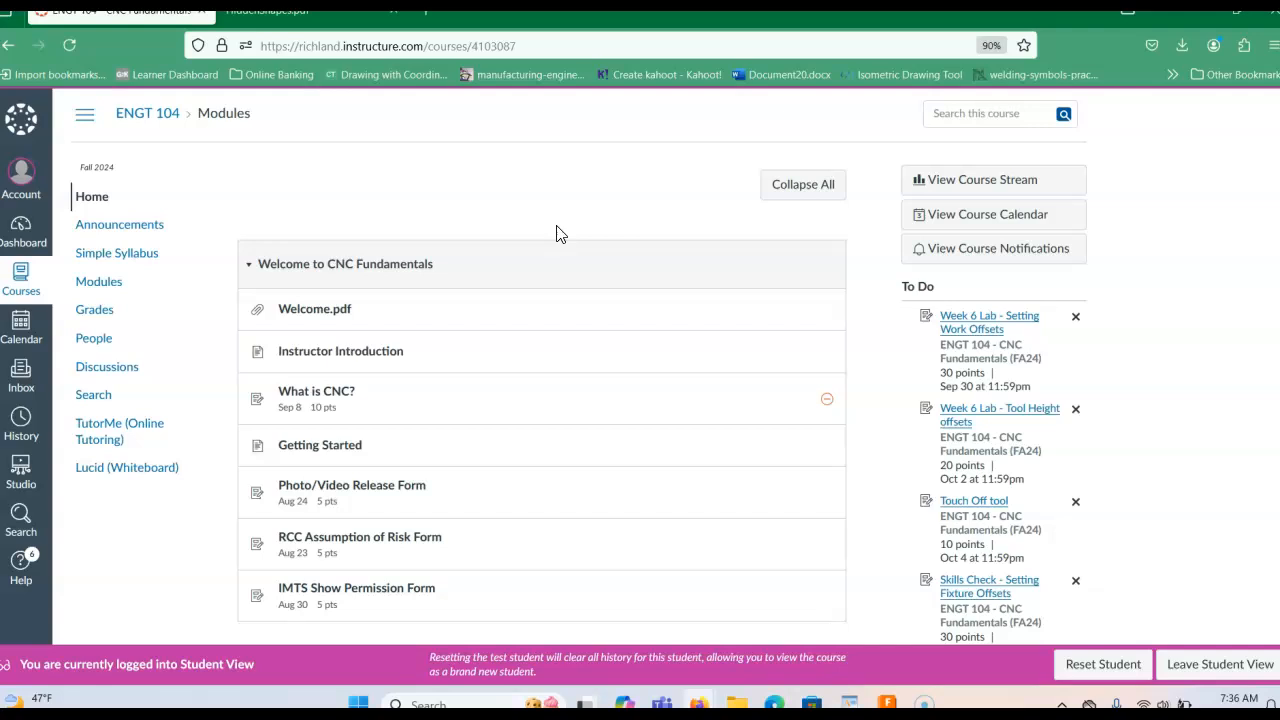
Show the ENGT 104 Modules list at the Week 7 program-writing module.
left_click(100, 224)
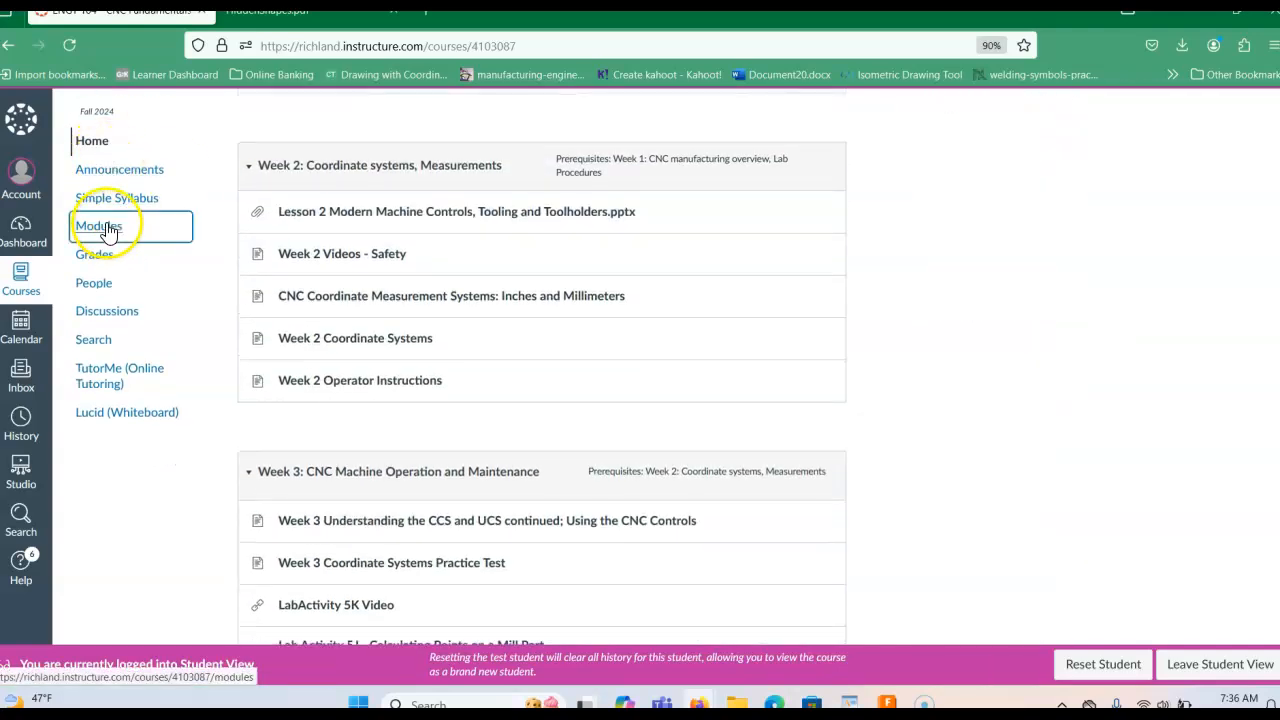
left_click(100, 224)
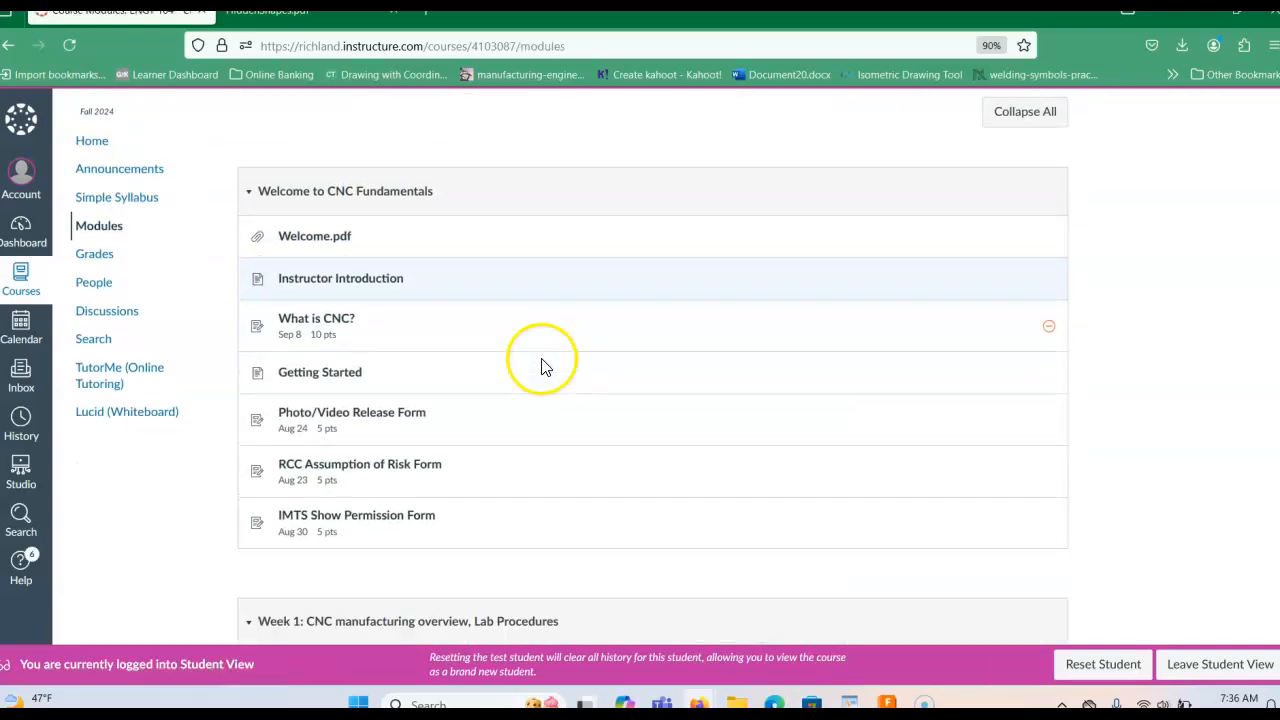
scroll("down", 3)
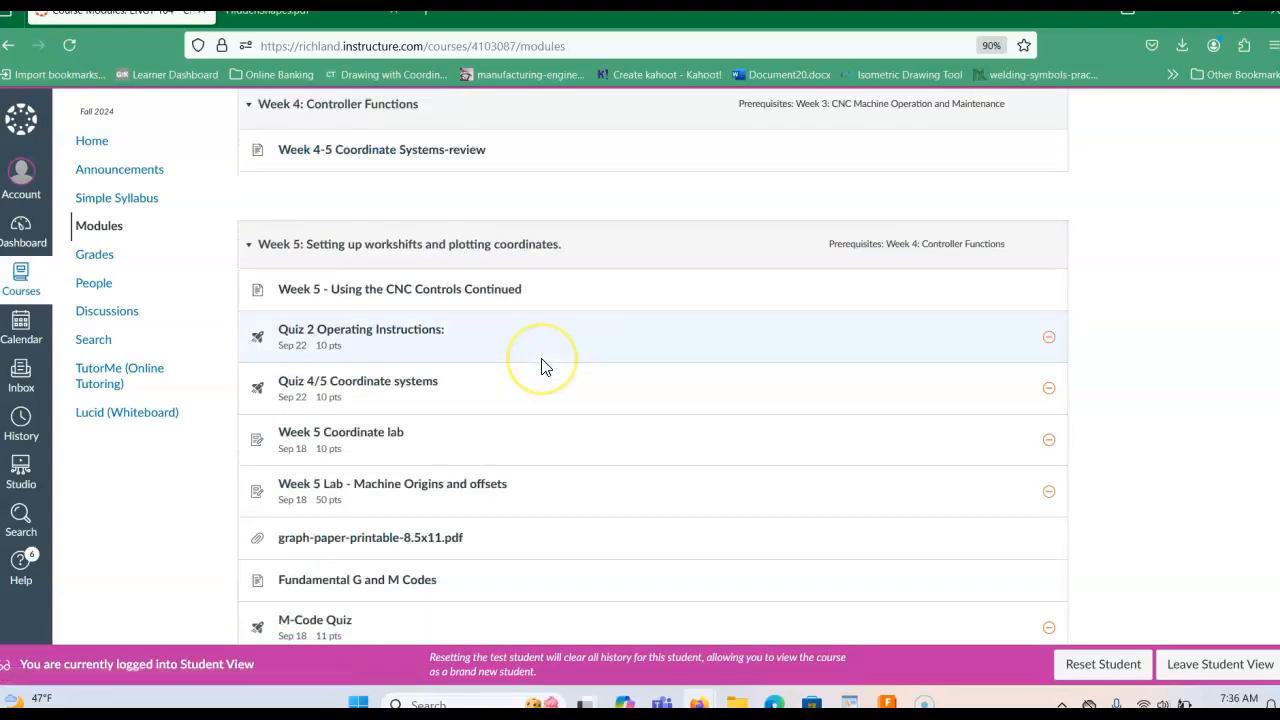
scroll("down", 3)
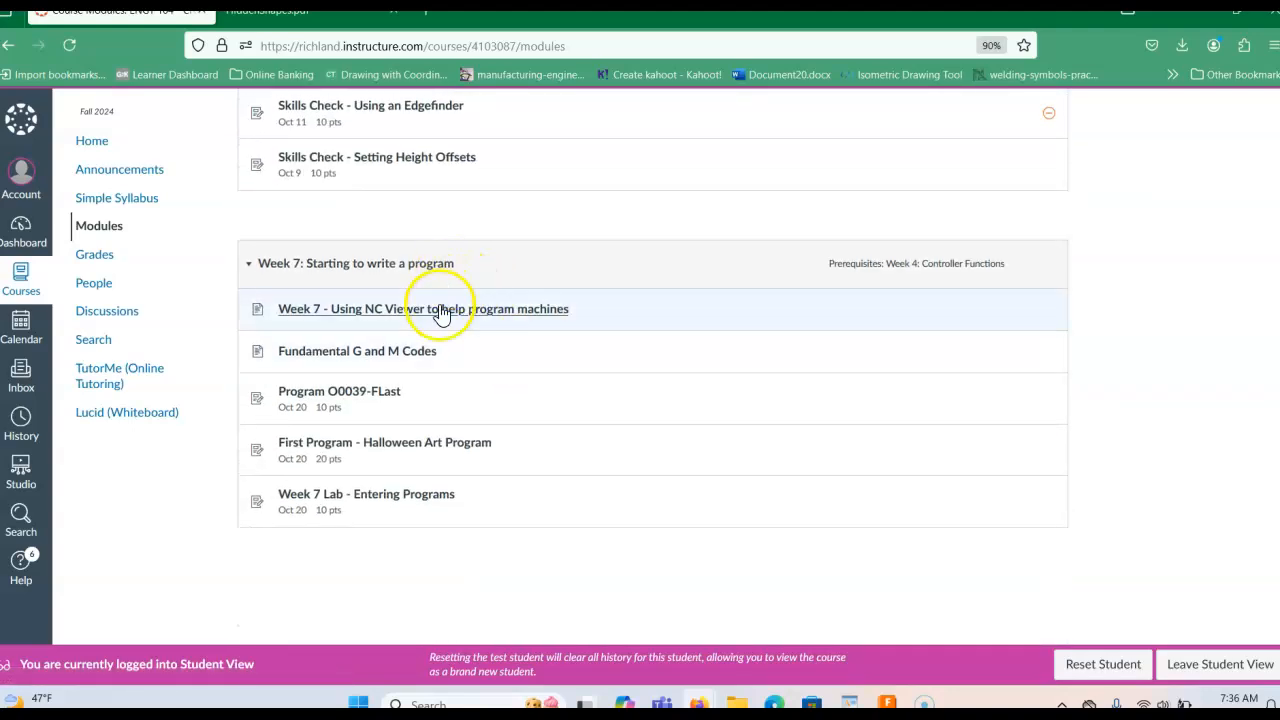
mouse_move(480, 312)
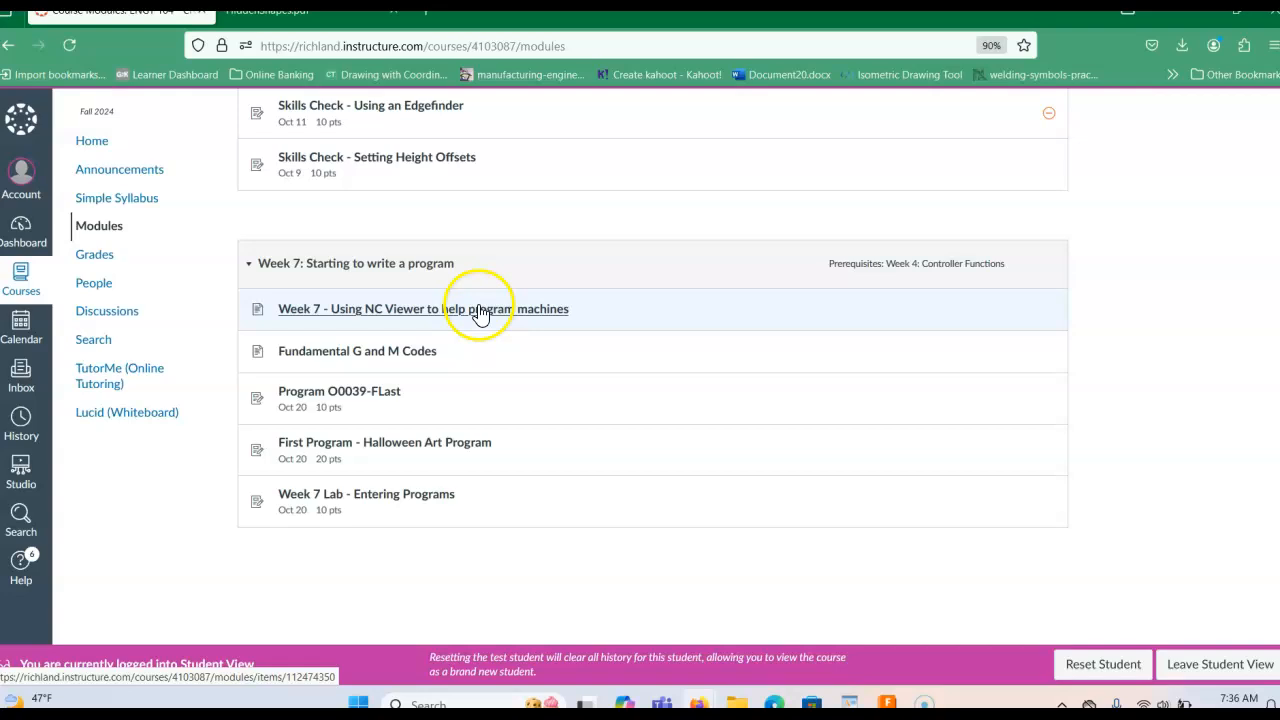
mouse_move(456, 384)
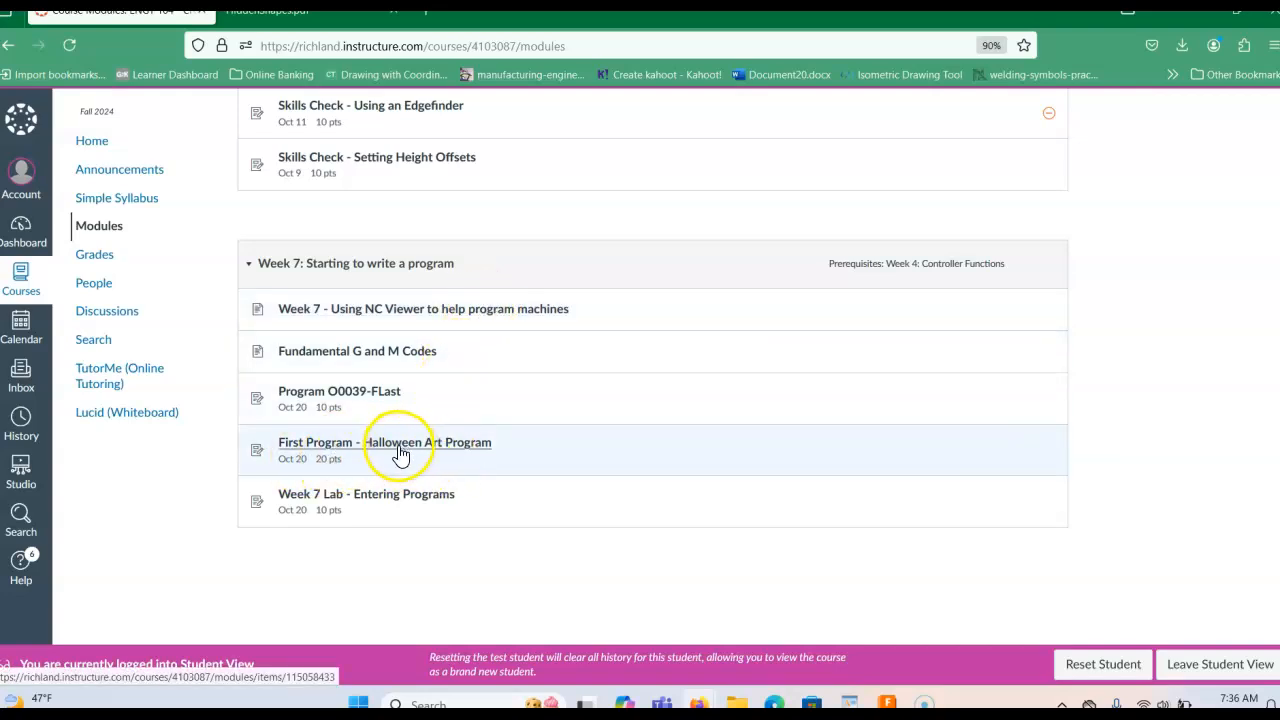
Copy the starter code from the First Program - Halloween Art Program assignment.
left_click(384, 442)
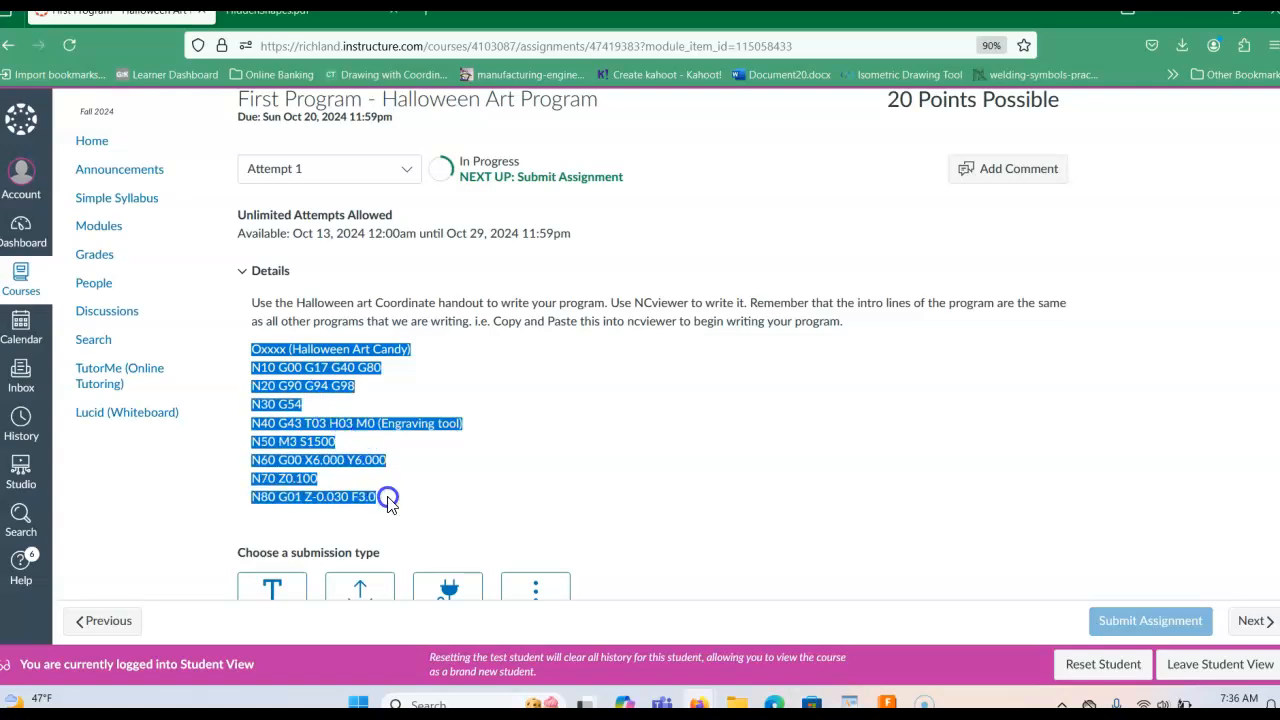
right_click(304, 370)
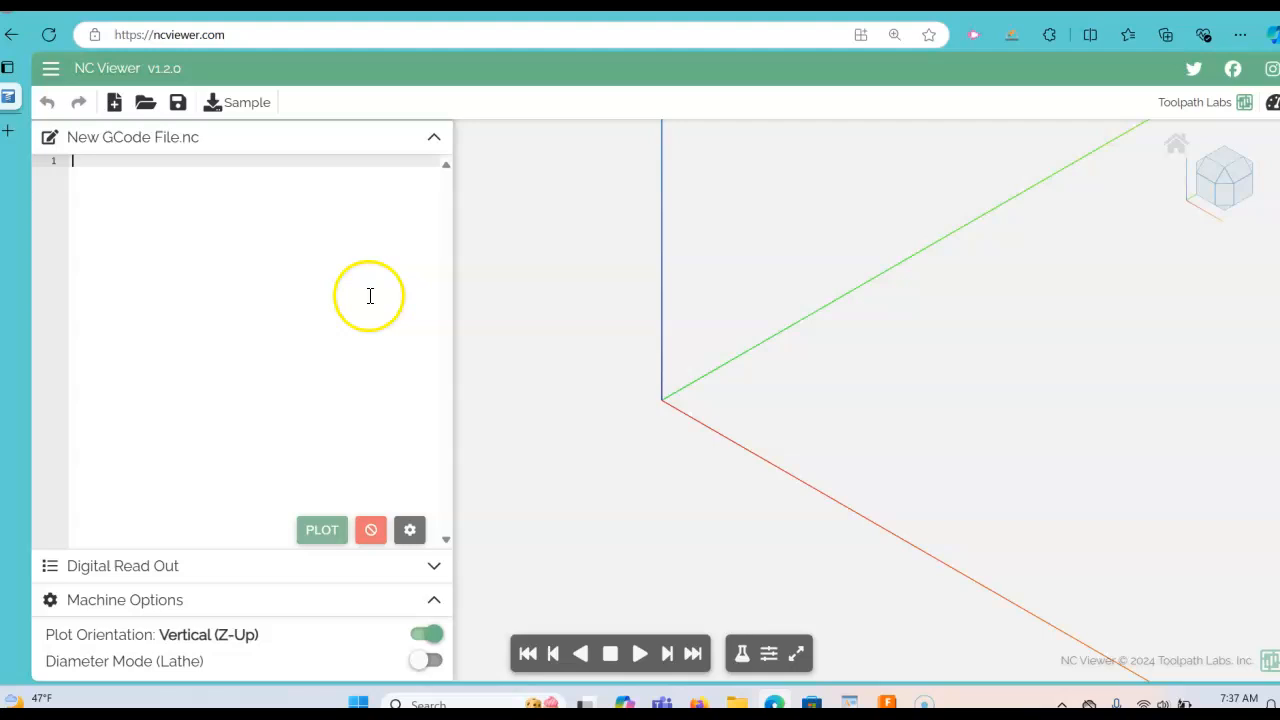
Paste the Halloween Art Candy starter code into the empty NC Viewer file.
right_click(370, 296)
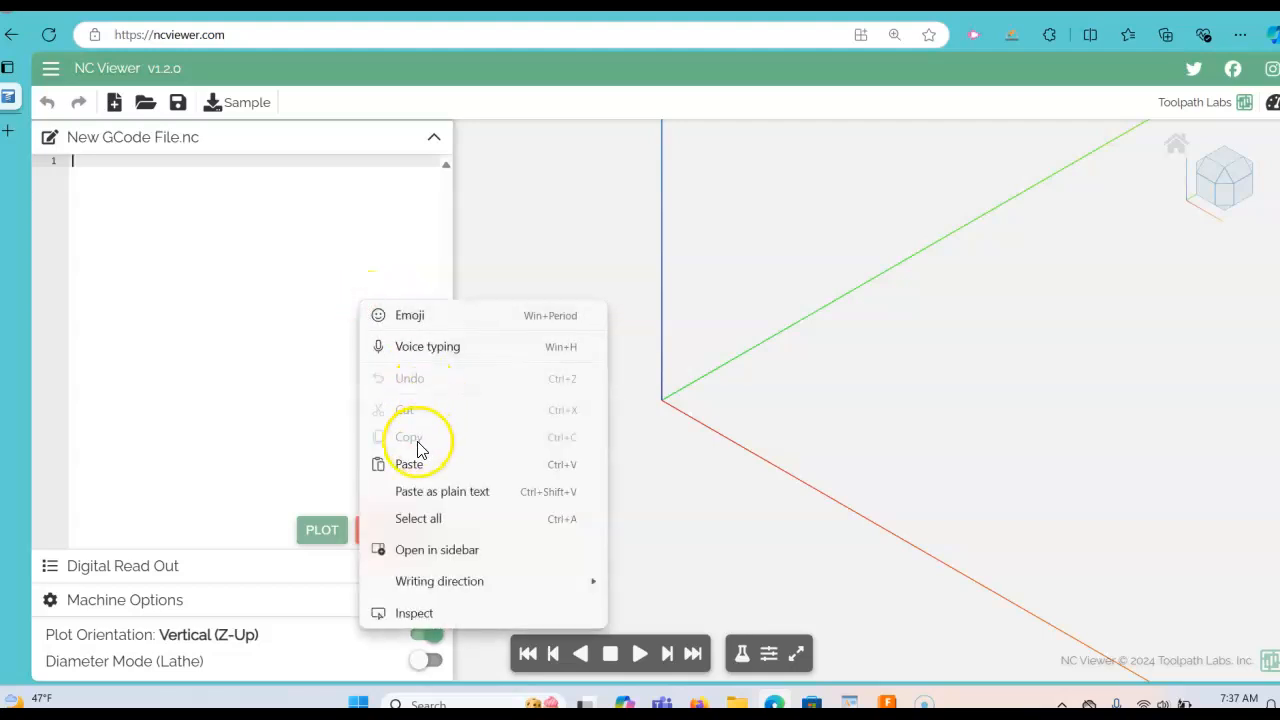
left_click(408, 464)
type("n")
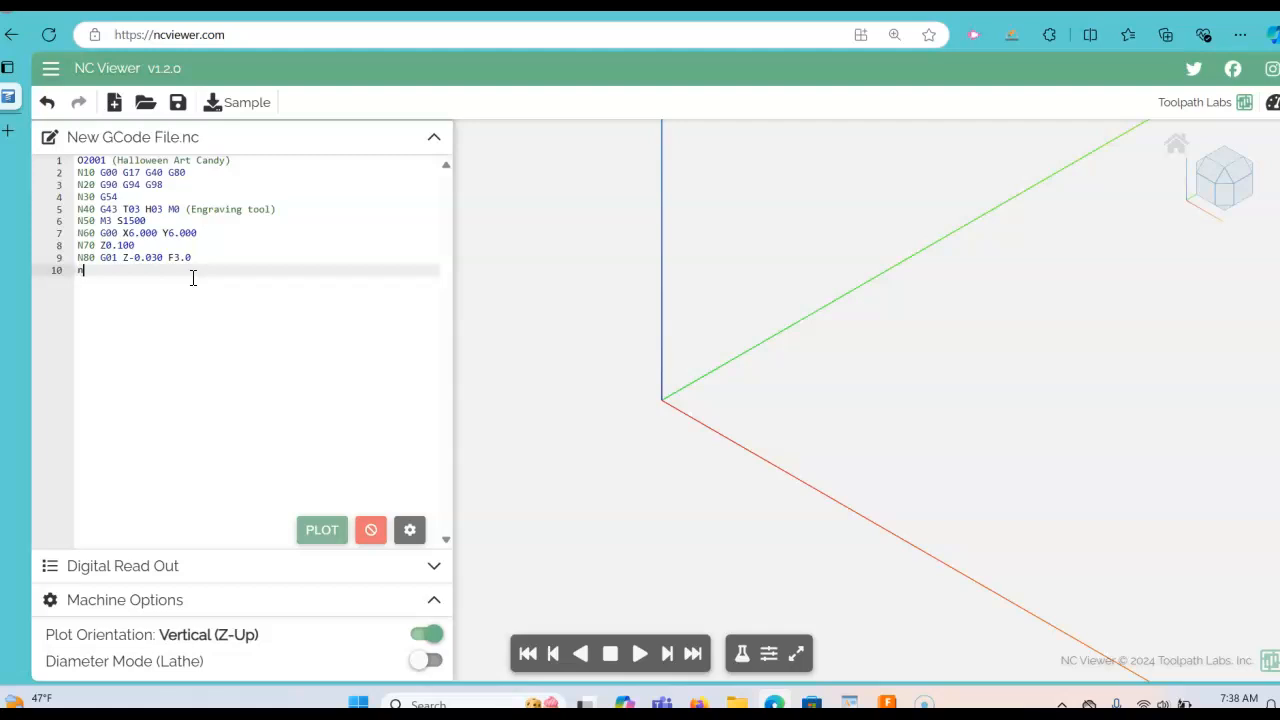
Begin line 10 with block number N90 after the Z-0.030 feed move.
key("Backspace")
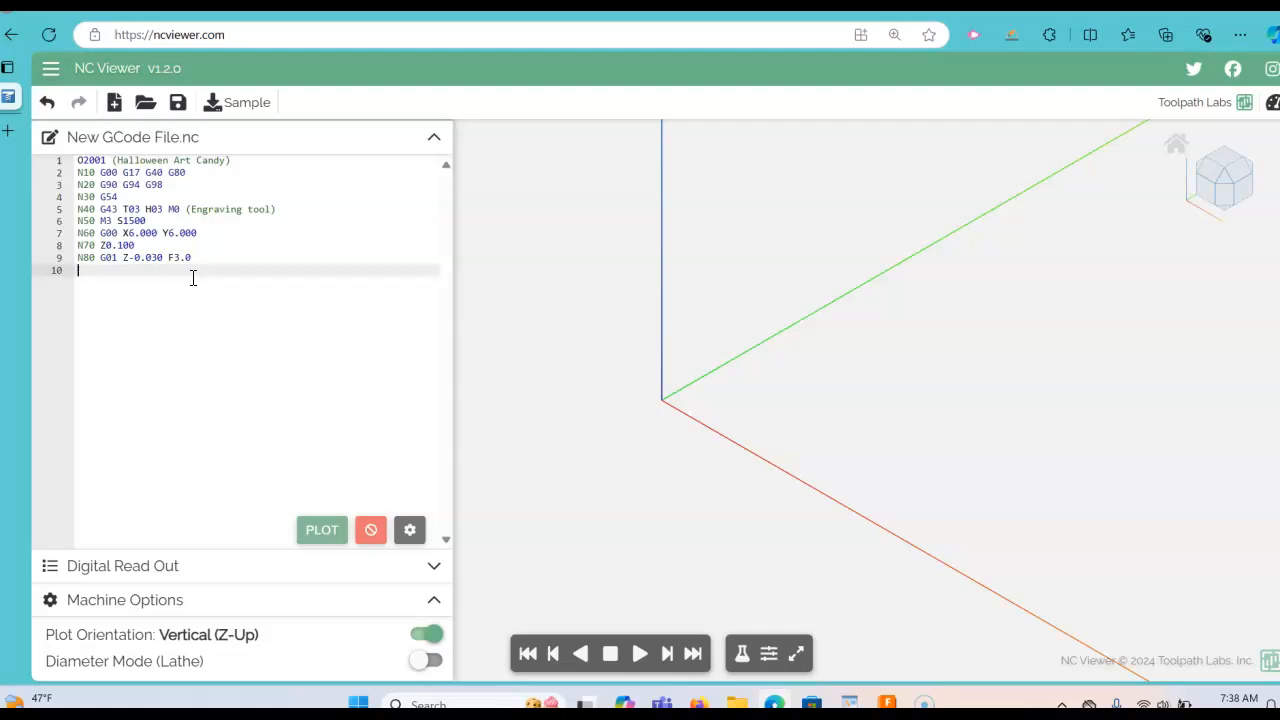
type("N")
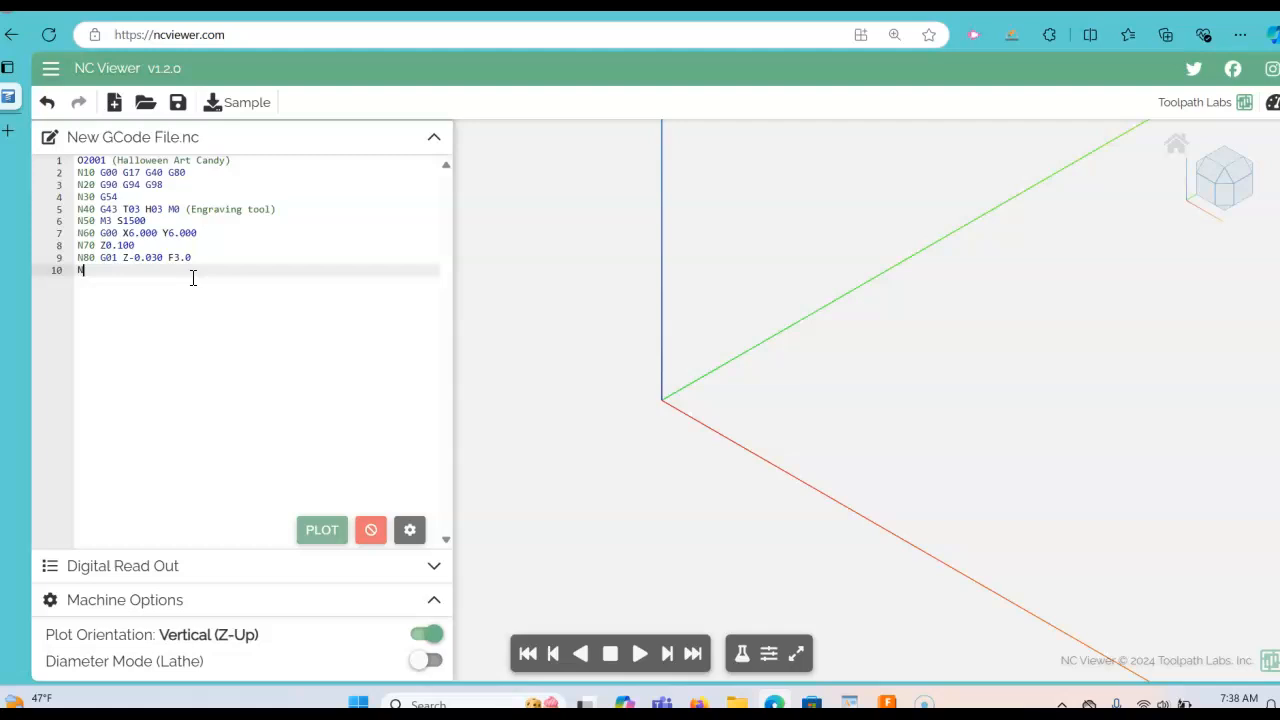
type("90")
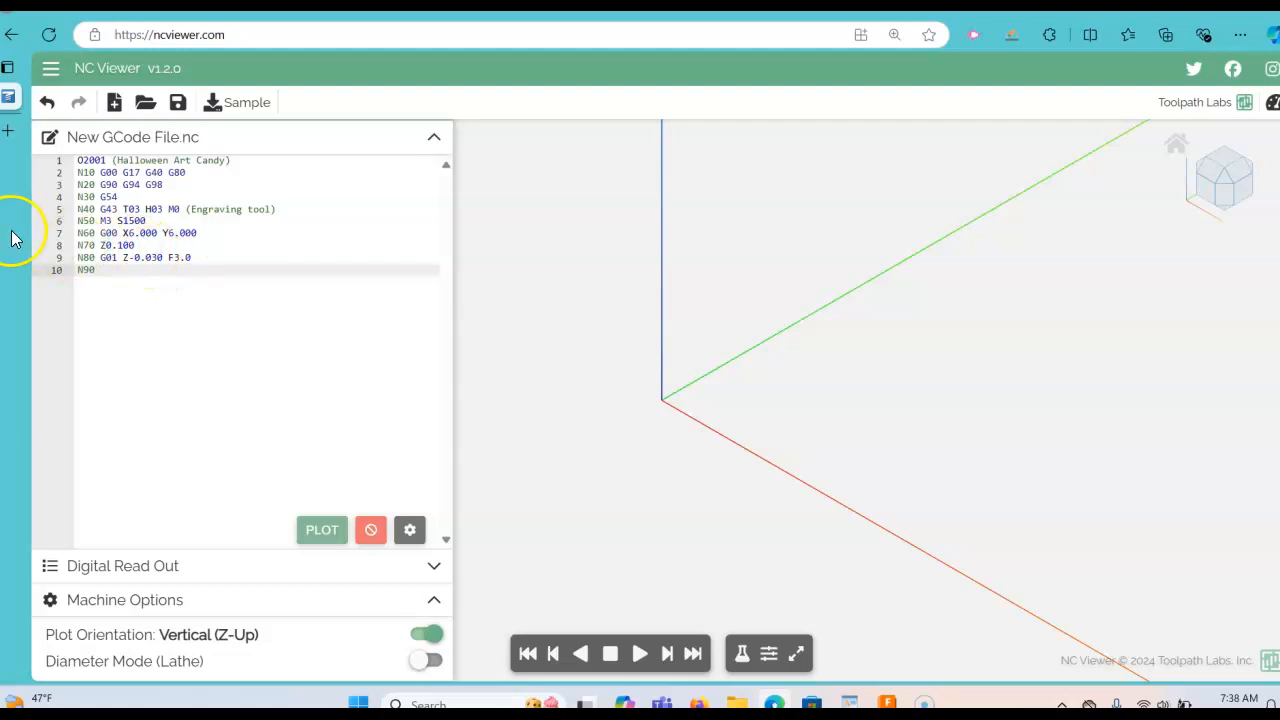
mouse_move(316, 222)
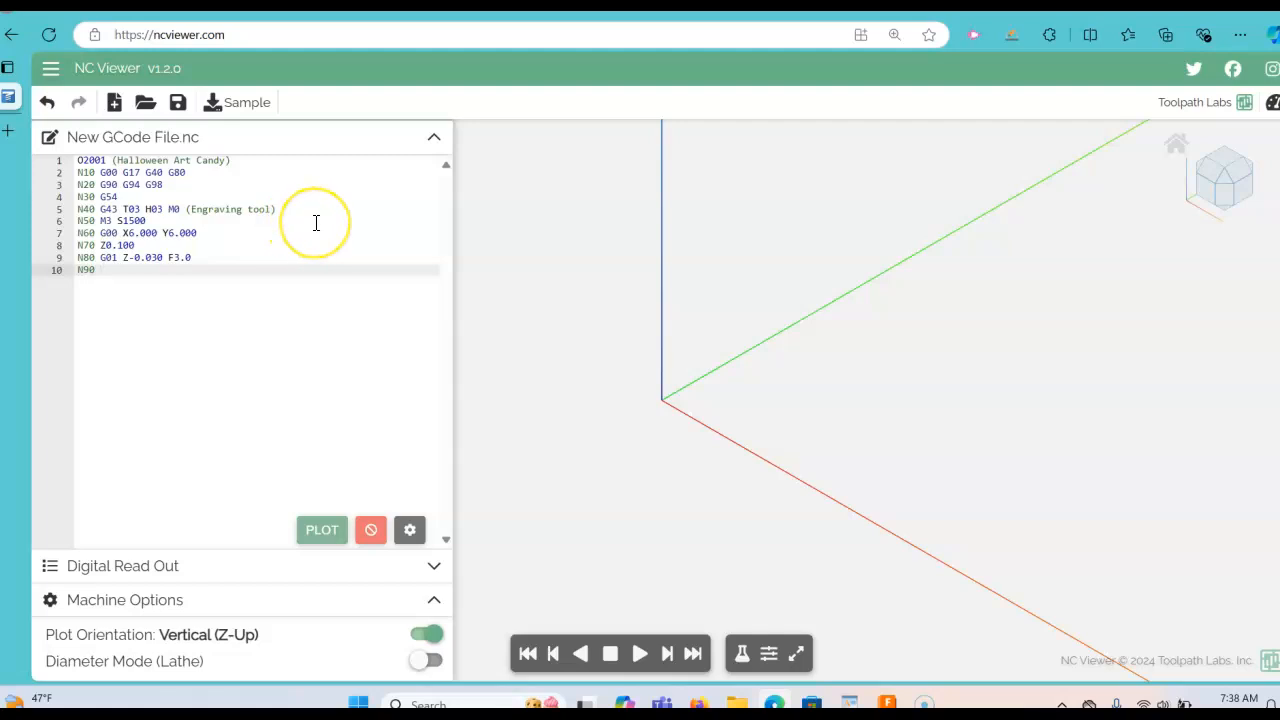